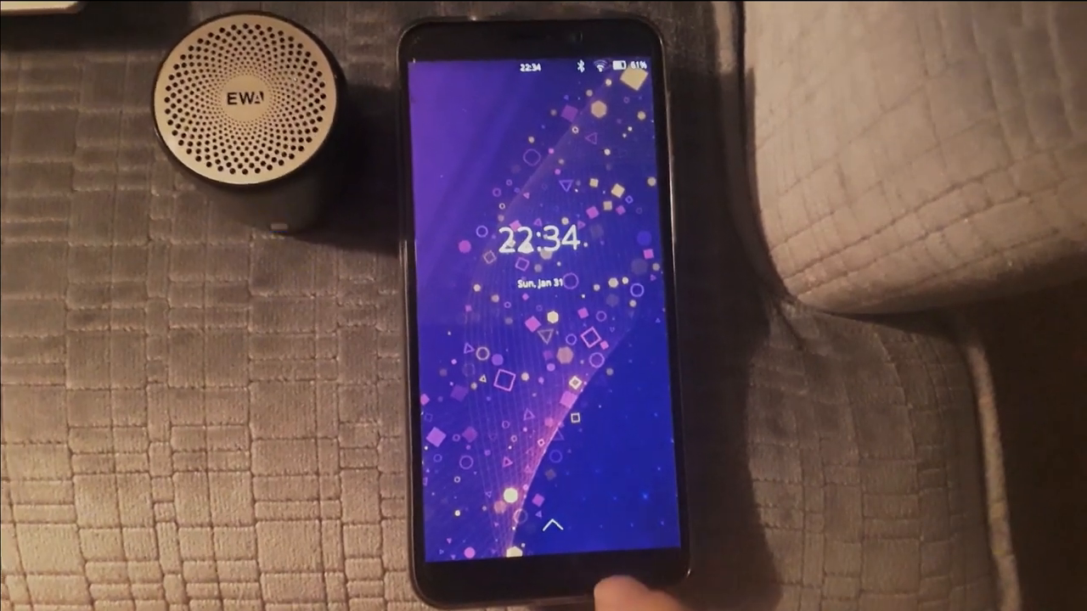
Step: Swipe up from the lock screen and enter the unlock PIN
left_click_drag(551, 510, 551, 255)
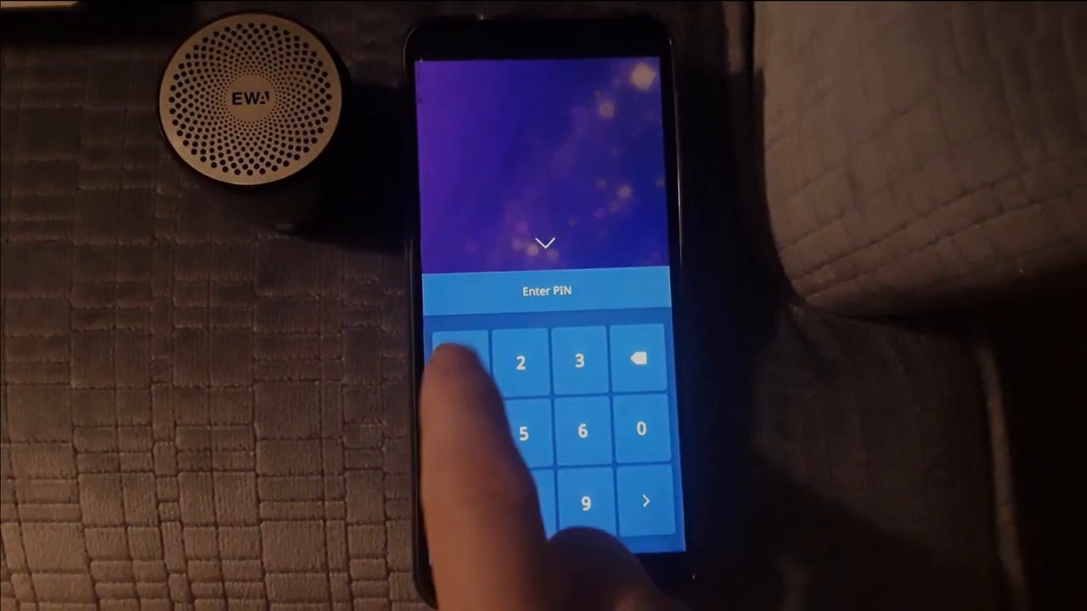
left_click(469, 358)
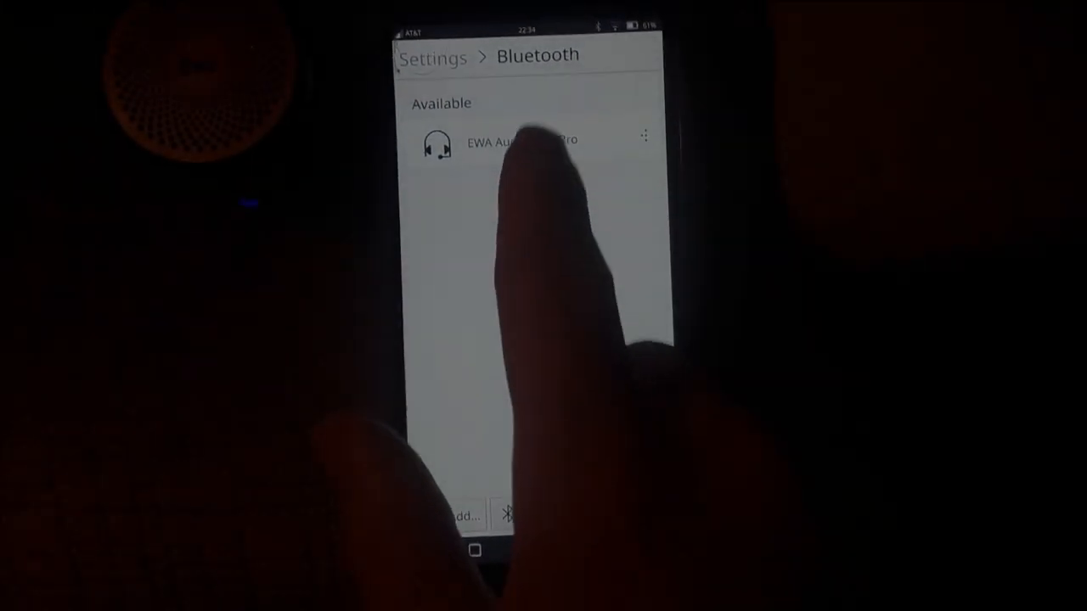
Step: Connect the EWA Audio speaker from the Bluetooth available devices list
left_click(509, 141)
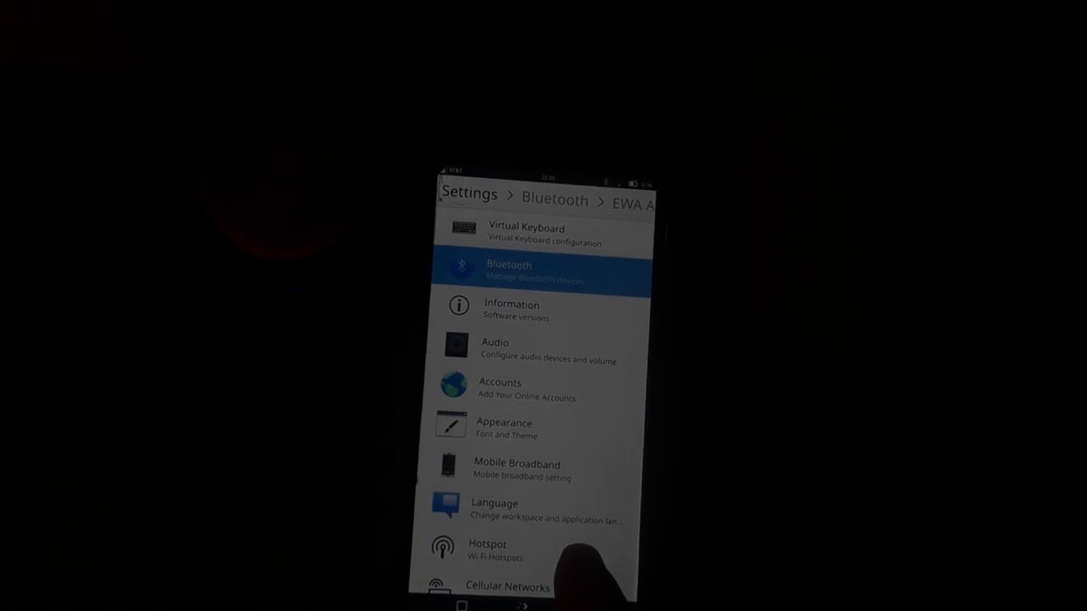
Step: In Audio settings, test the front right channel and choose the EWA output device
left_click(495, 348)
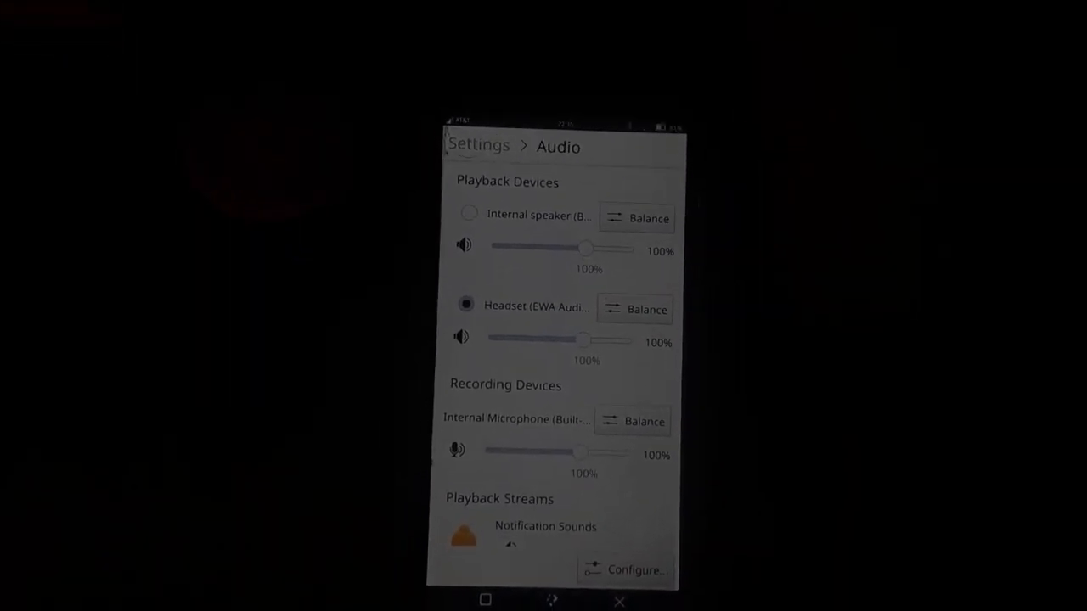
scroll("down", 3)
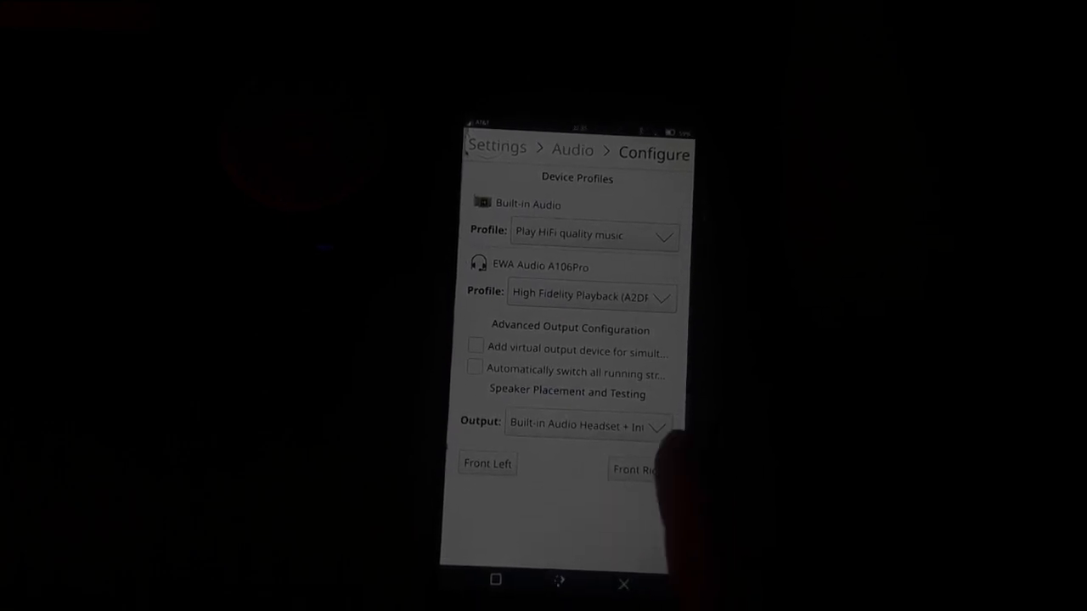
left_click(586, 425)
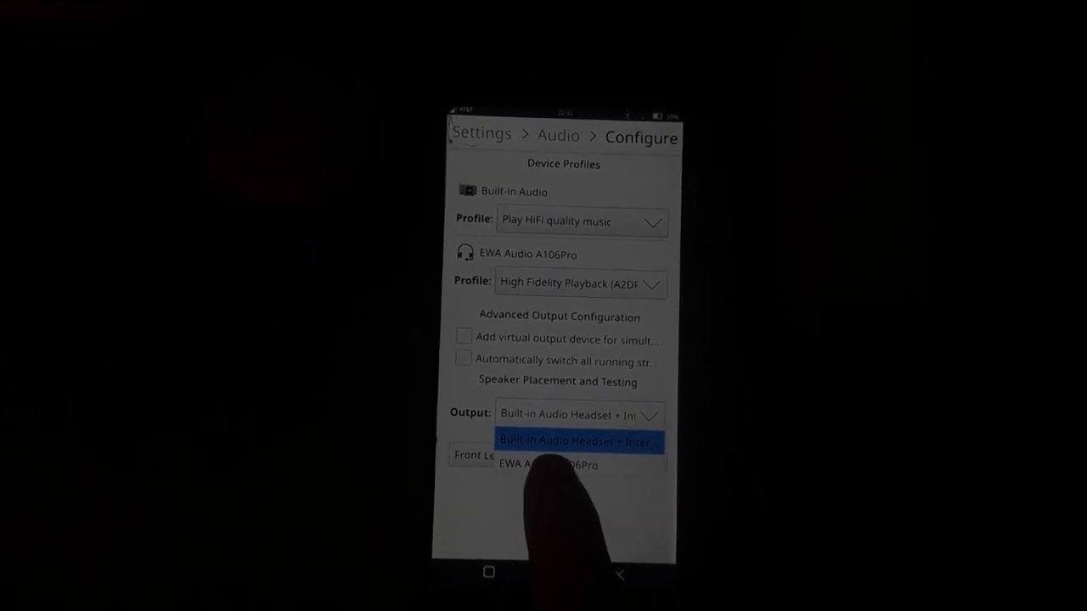
left_click(548, 465)
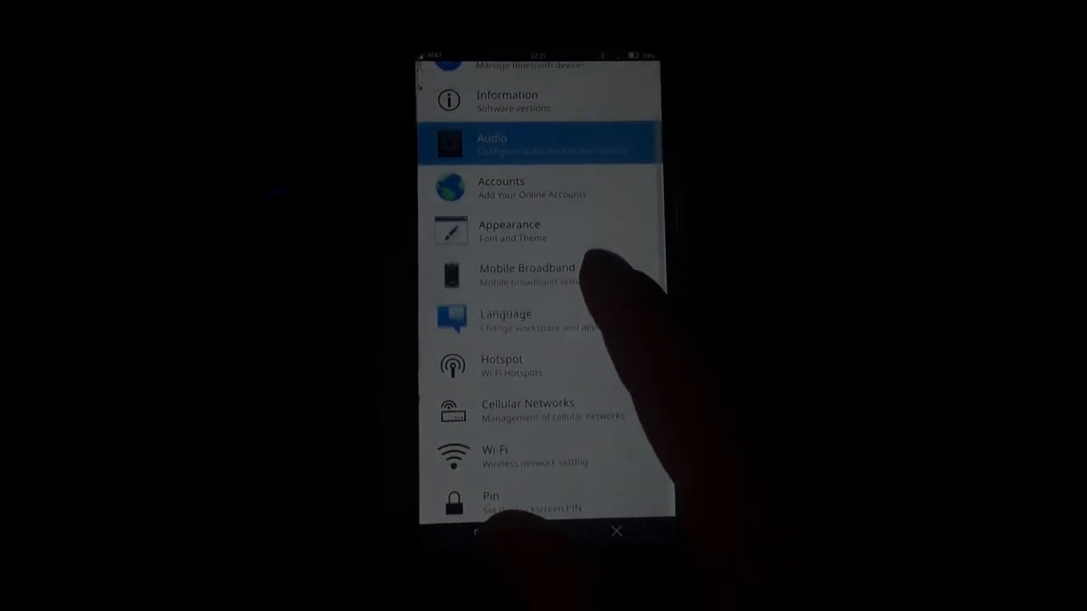
Step: Go to Cellular Networks and open its Access Points list
left_click(526, 409)
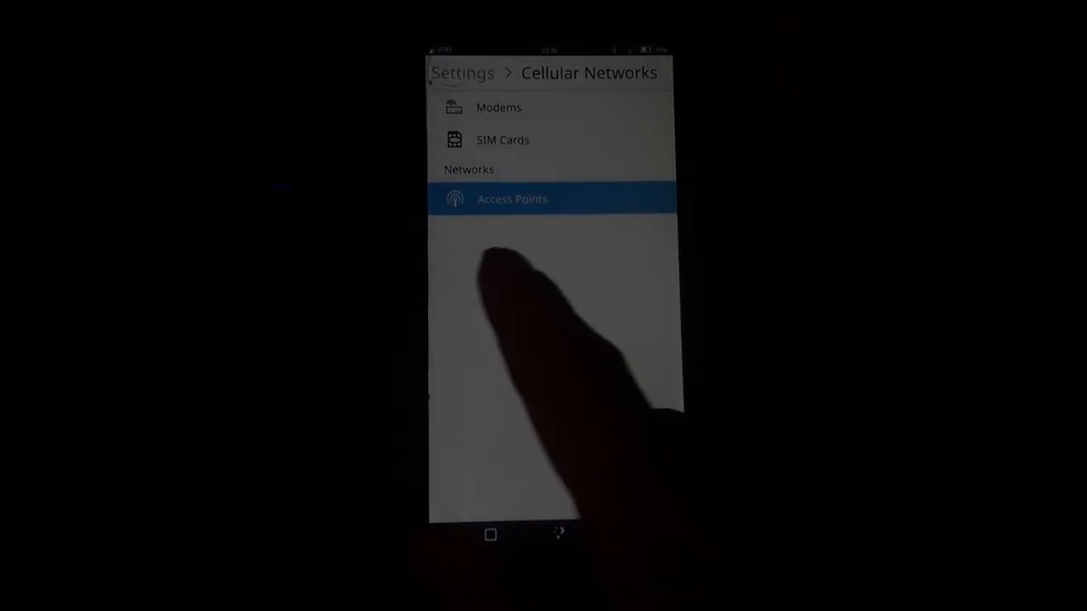
left_click(512, 199)
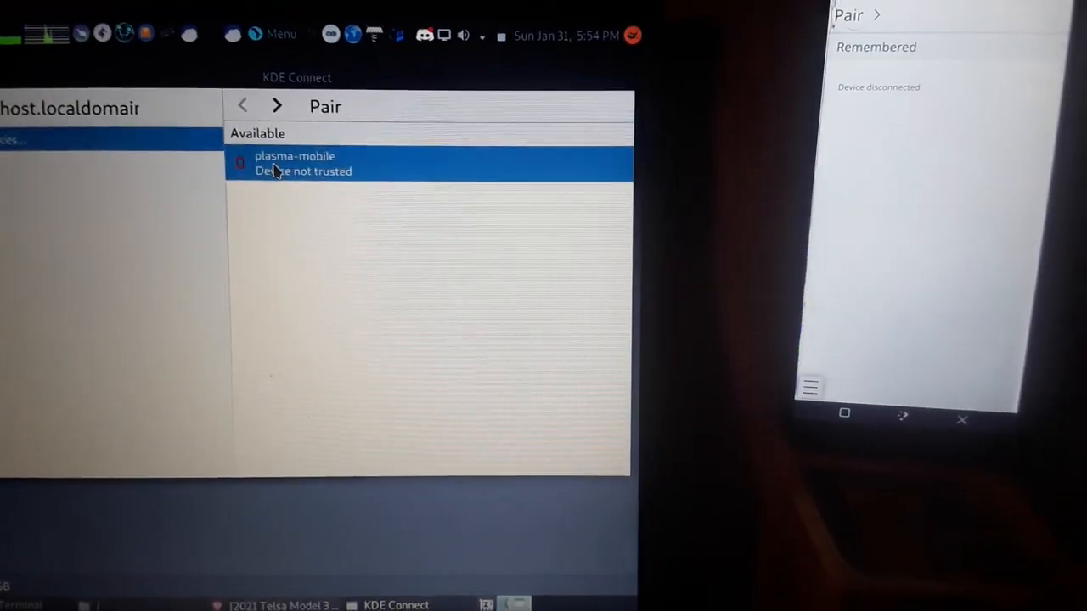
left_click(294, 163)
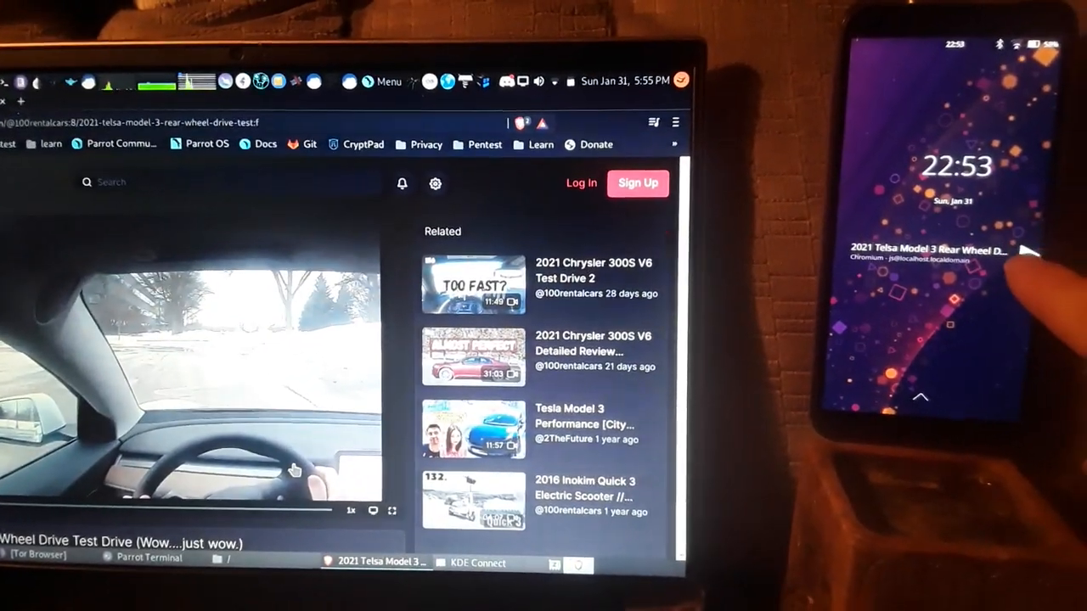
Step: Toggle the laptop's Tesla Model 3 video playback from the phone's media notification
left_click(1028, 250)
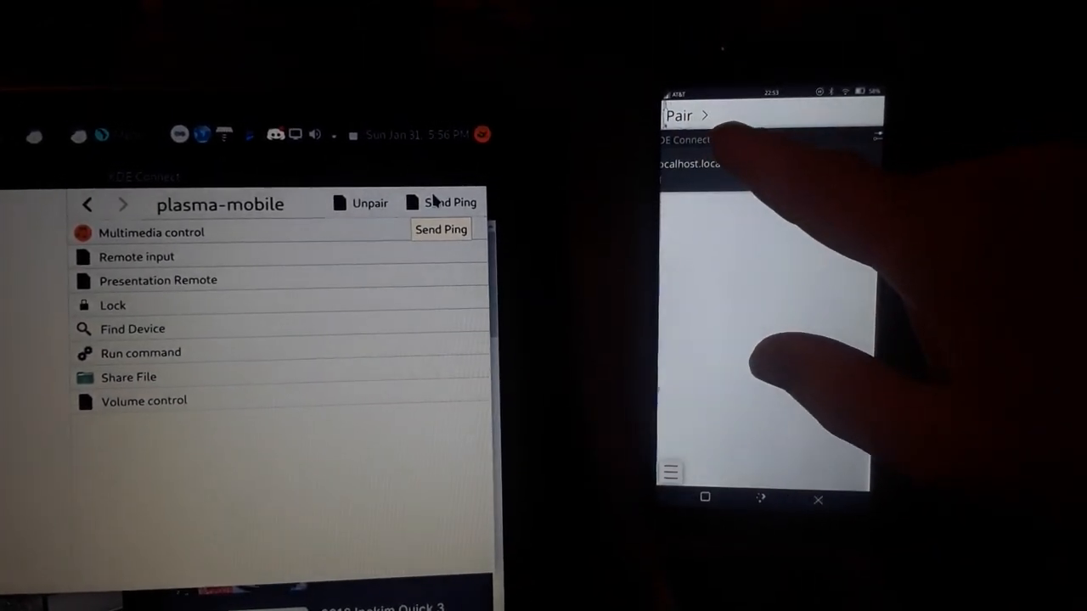
Step: Send a ping from the laptop to the plasma-mobile phone
left_click(441, 229)
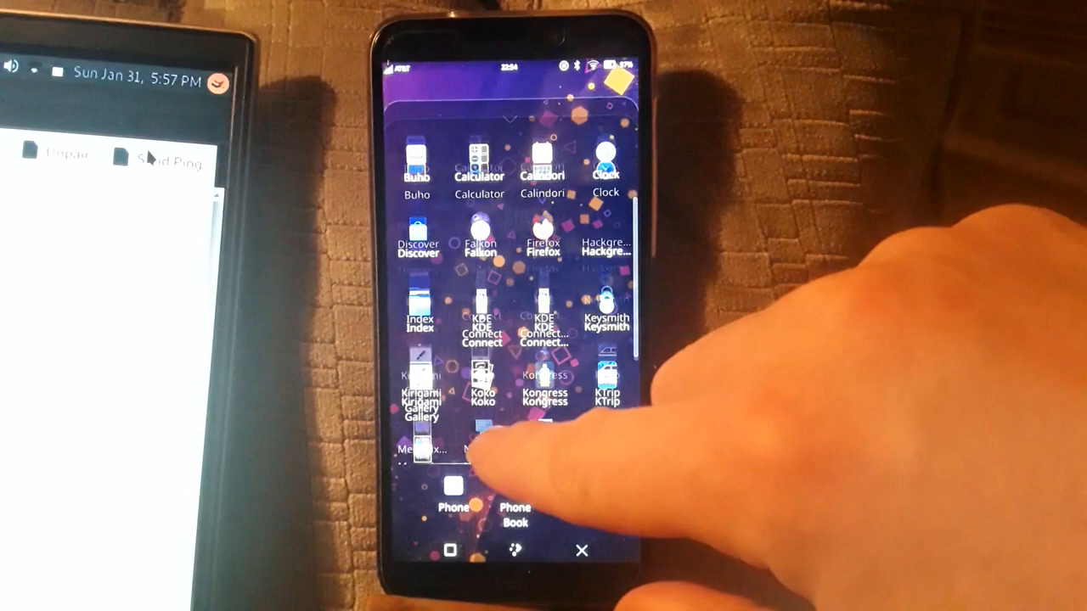
Step: Scroll the phone's app drawer and launch the Weather app
scroll("down", 3)
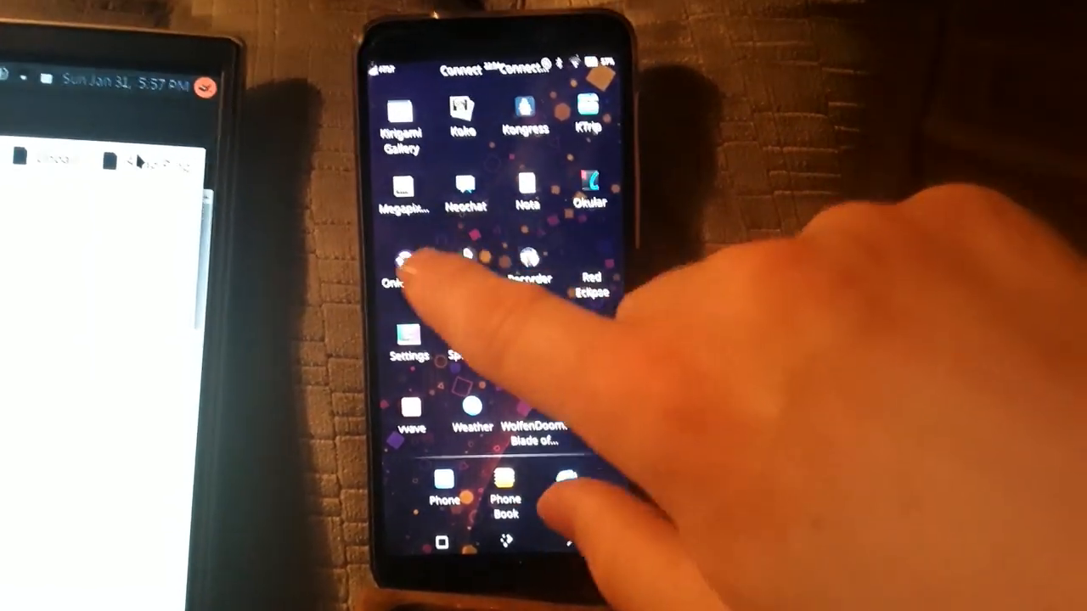
left_click(410, 272)
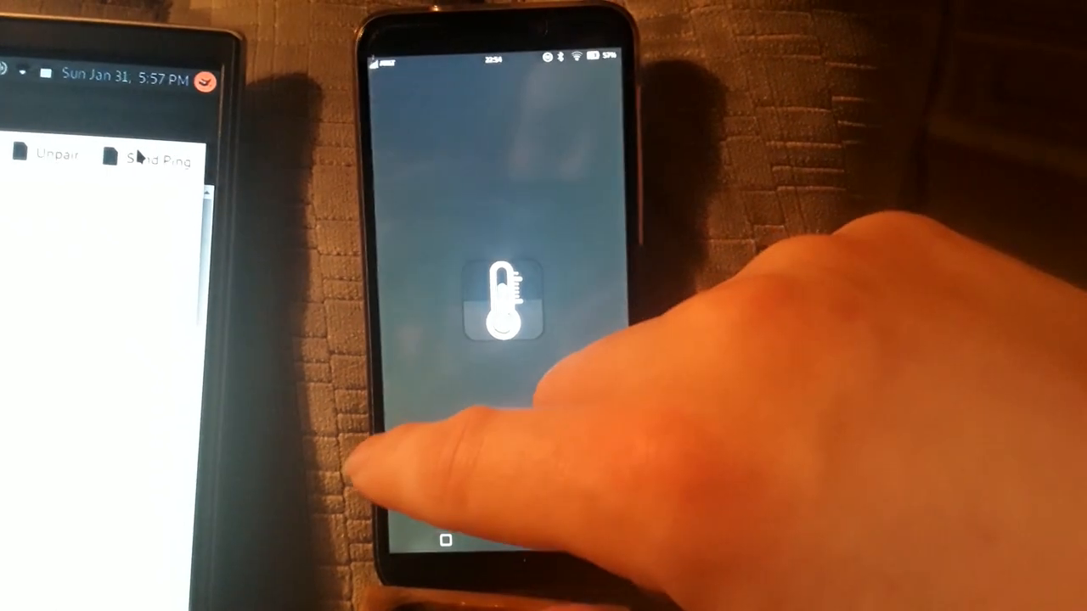
left_click(505, 304)
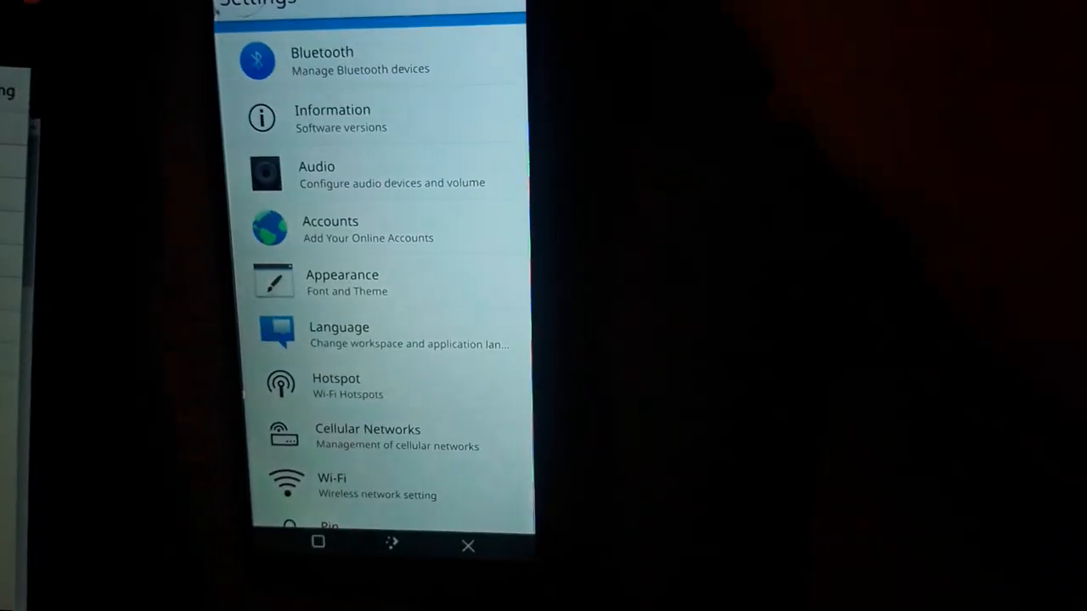
Step: Scroll the phone's Settings list down to reveal Pin and Time and Date
scroll("down", 3)
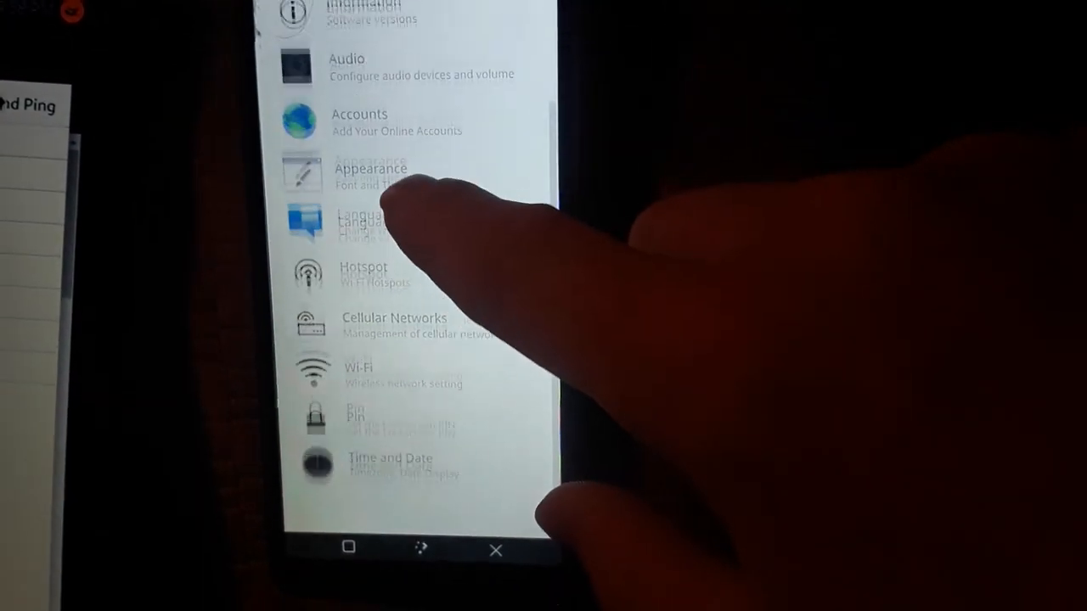